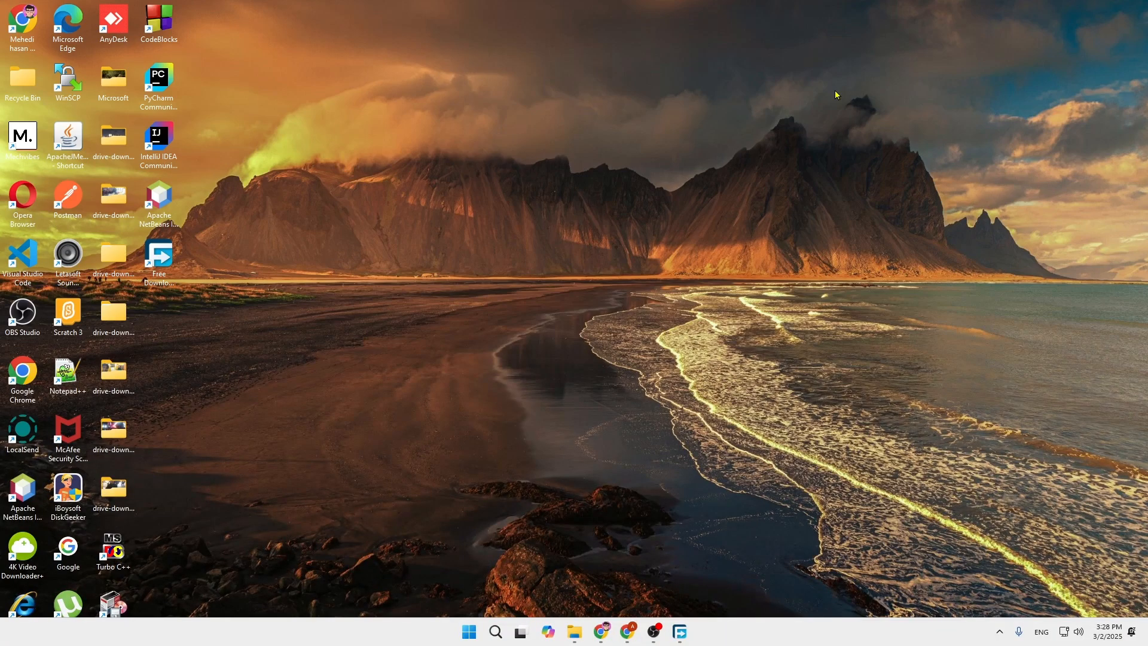
pyautogui.moveTo(1003, 447)
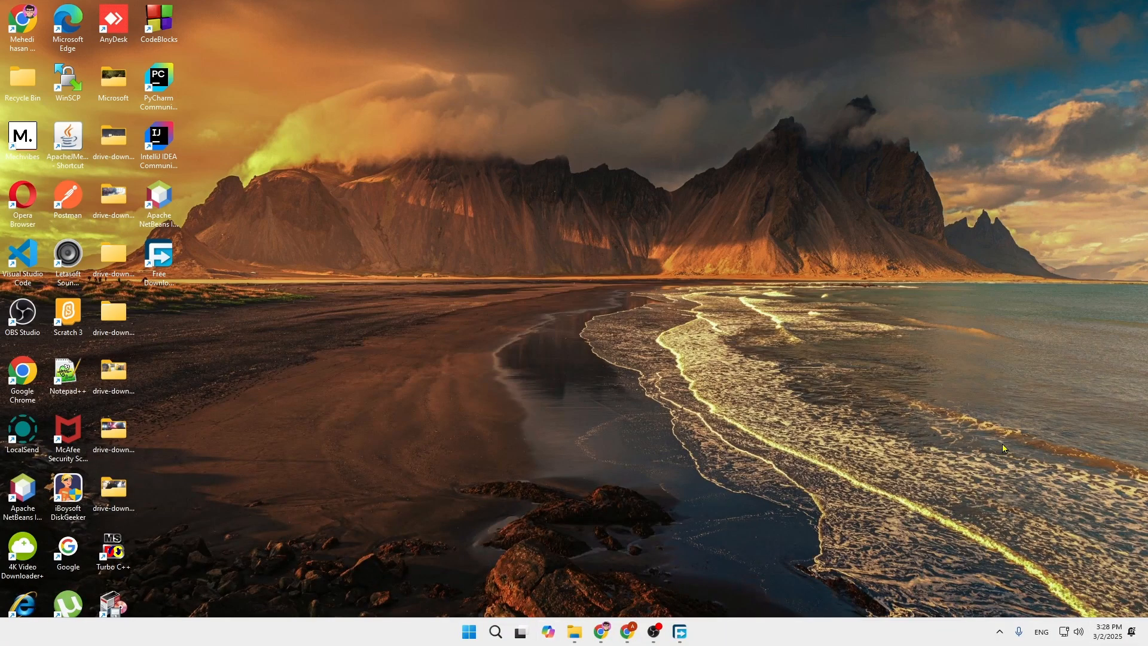
pyautogui.moveTo(1069, 440)
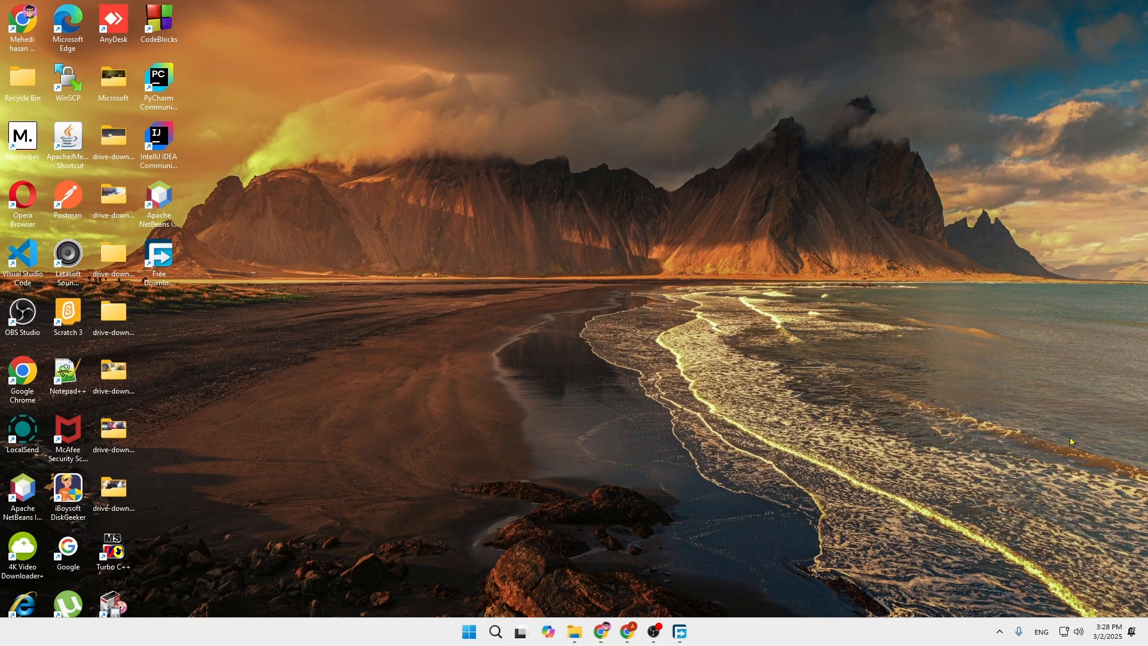
pyautogui.moveTo(921, 354)
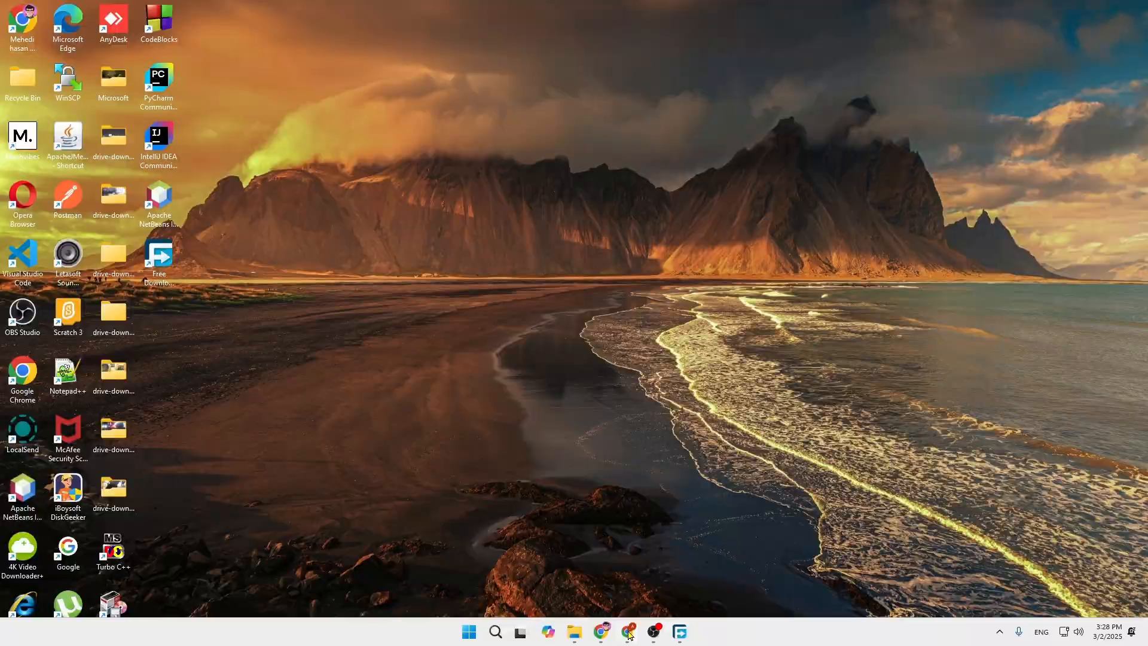
# Search 'sublime text' in Chrome and land on the official sublimetext.com home page.
pyautogui.click(600, 631)
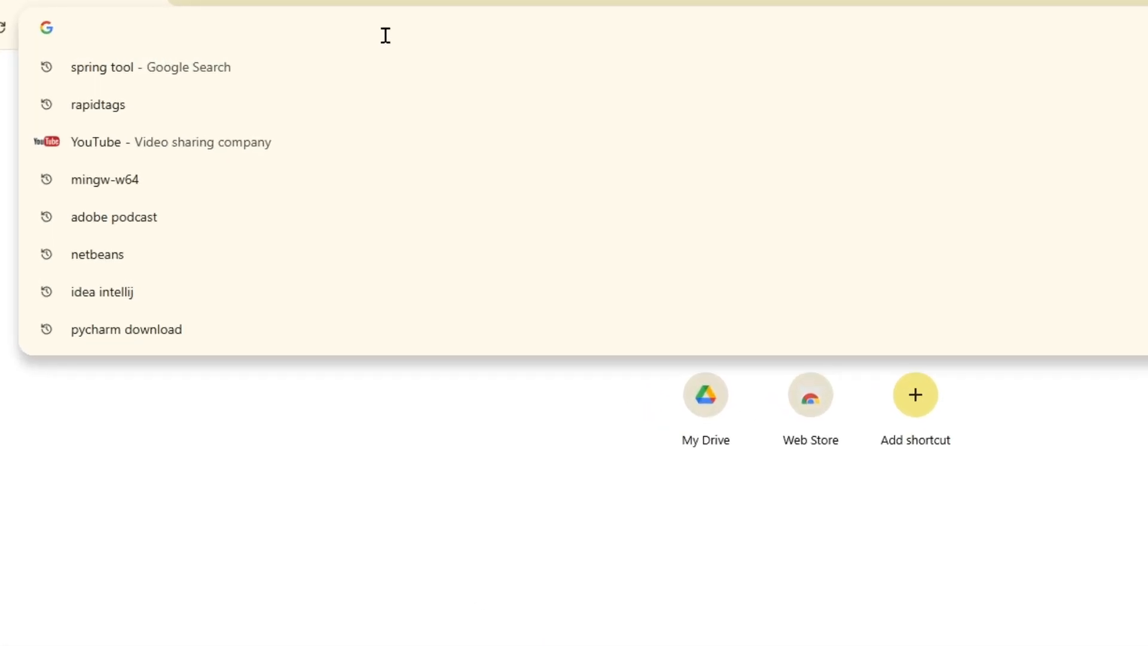
pyautogui.write('sublime text')
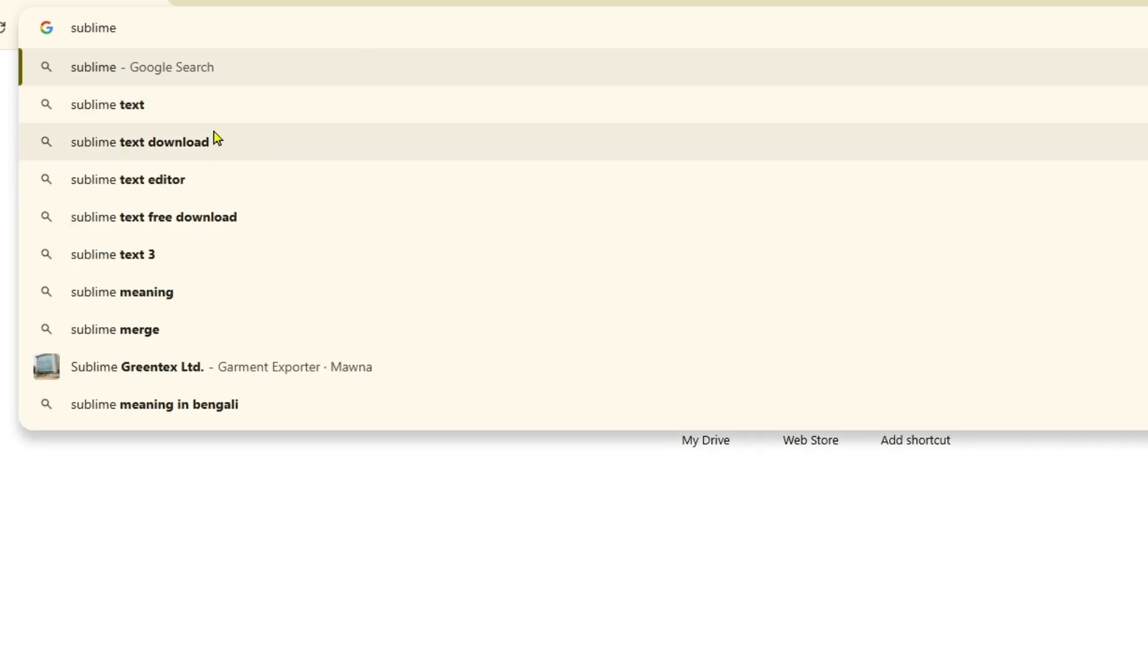
pyautogui.click(107, 104)
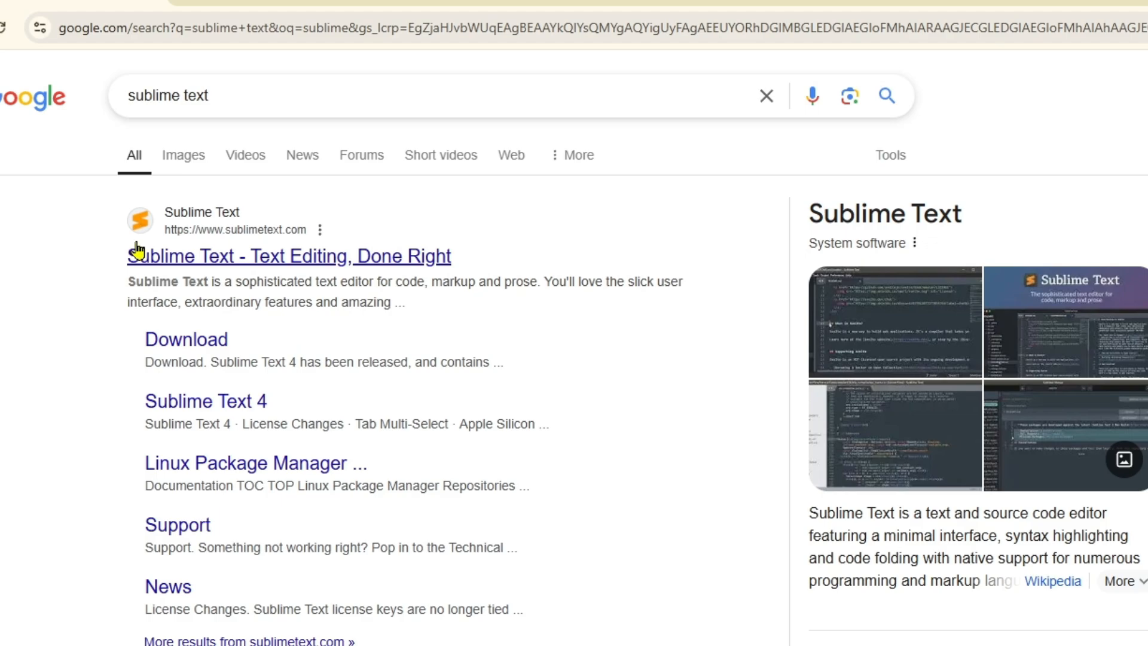
pyautogui.click(288, 256)
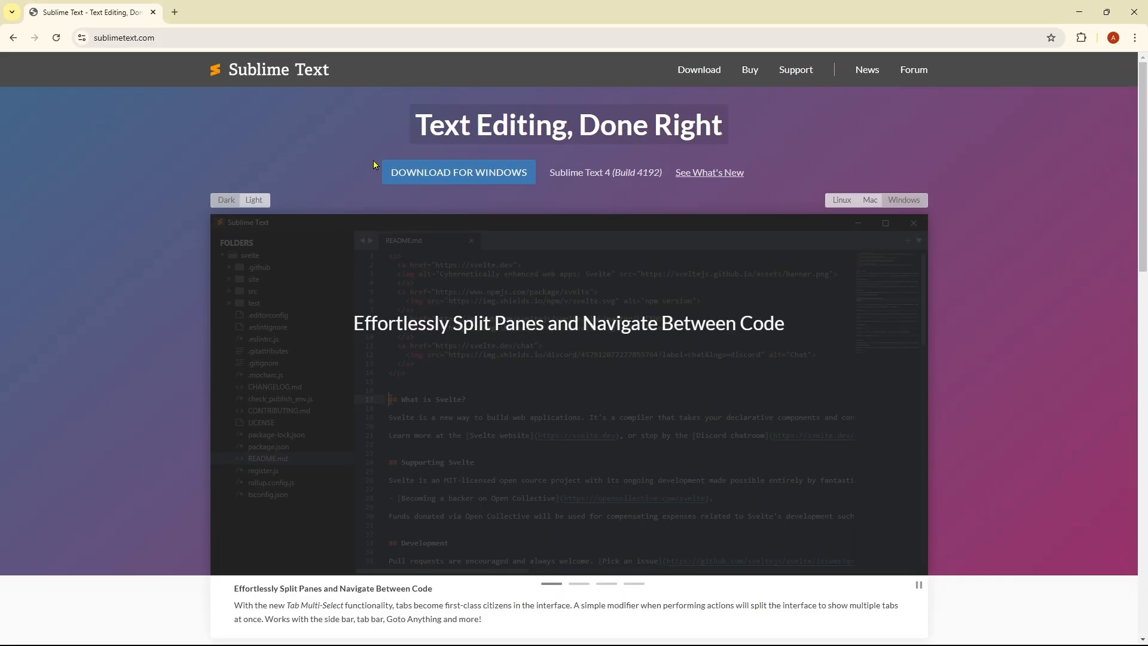
# Download sublime_text_build_4192_x64_setup.exe to Downloads via Free Download Manager.
pyautogui.click(282, 410)
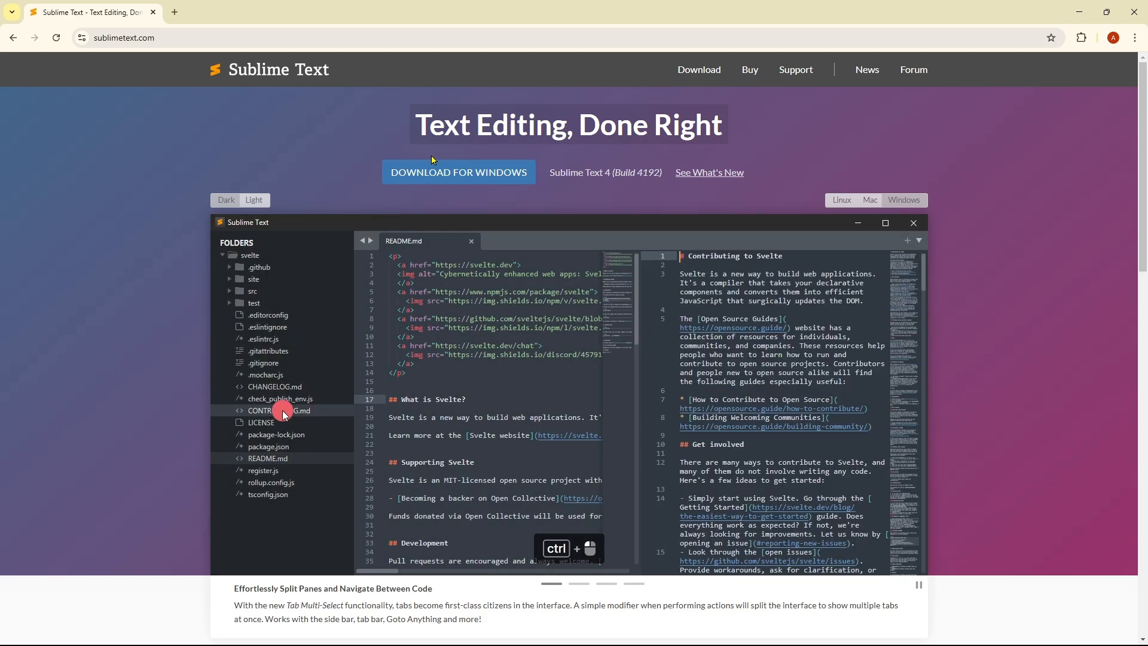
pyautogui.click(458, 173)
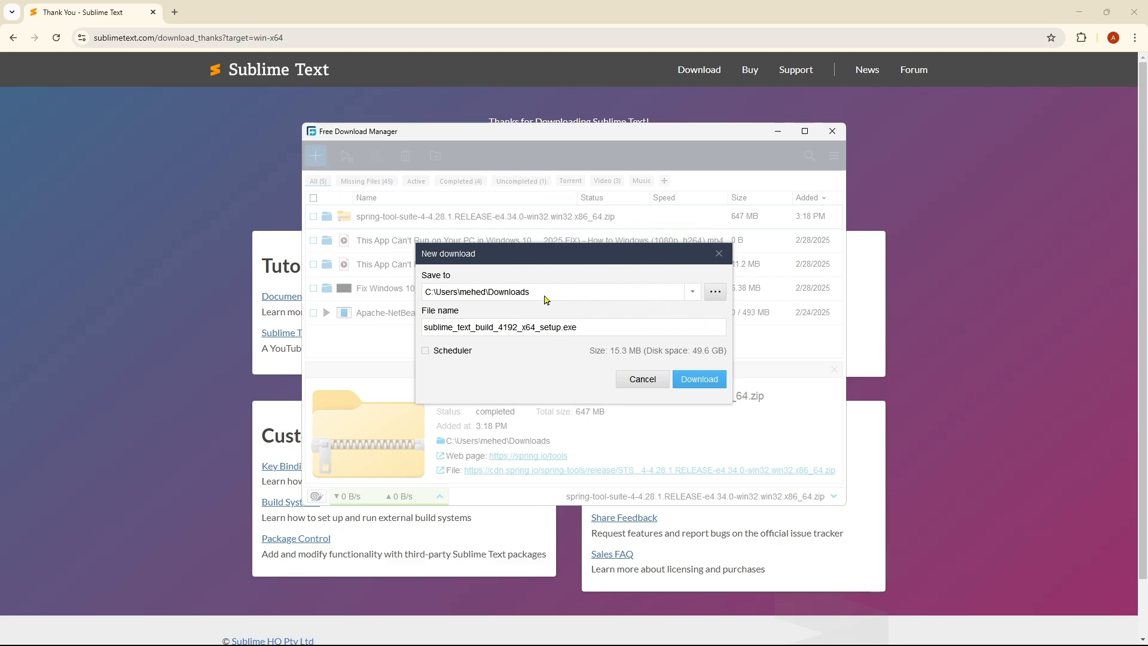
pyautogui.click(697, 379)
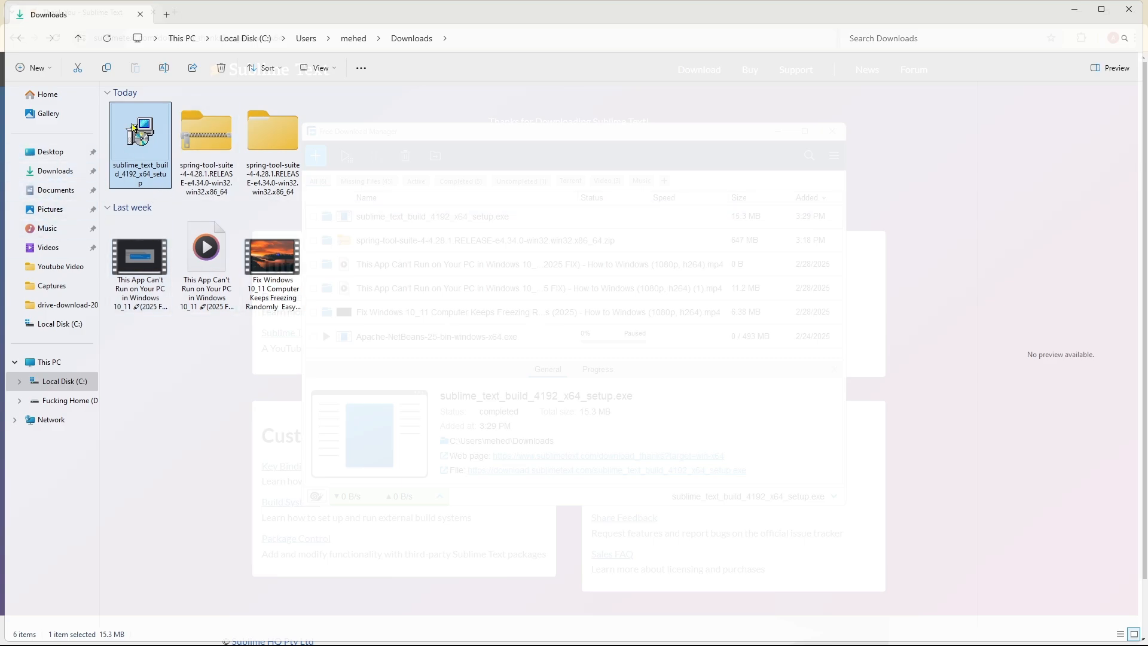
pyautogui.moveTo(143, 155)
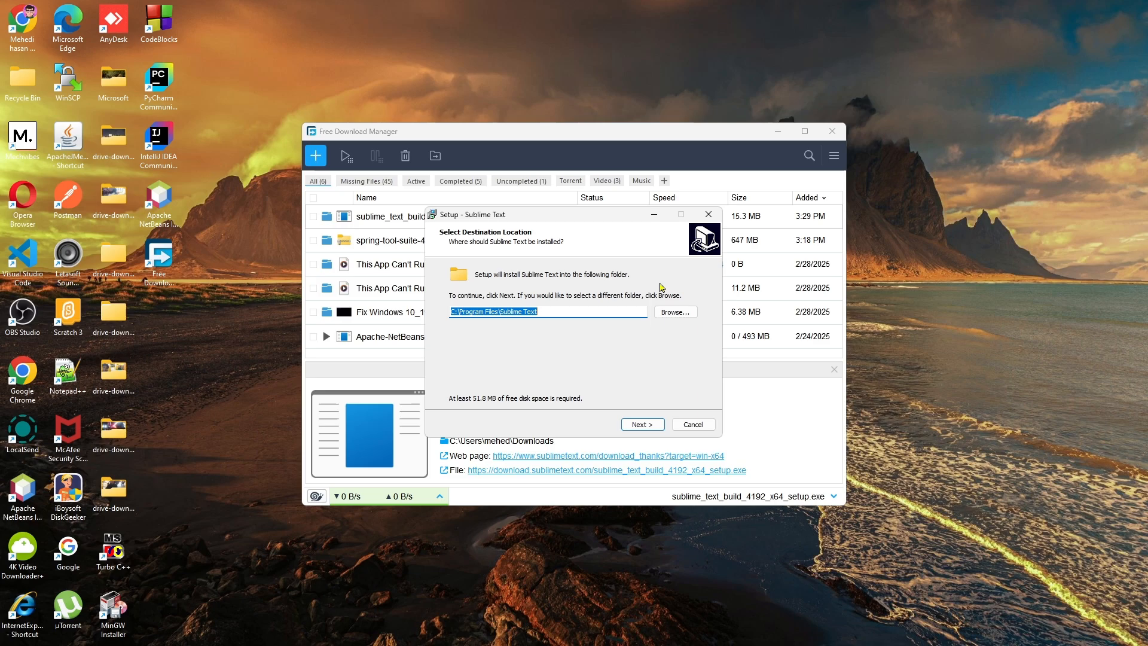
# Install Sublime Text to Program Files with the 'Add to explorer context menu' option enabled.
pyautogui.click(641, 423)
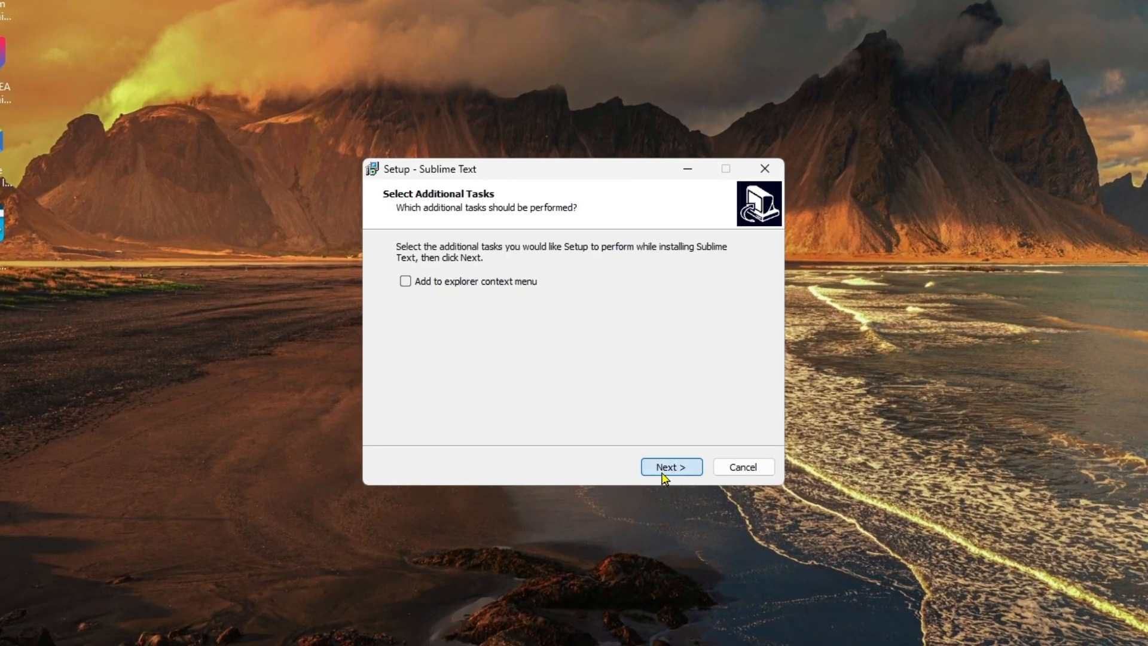
pyautogui.click(406, 281)
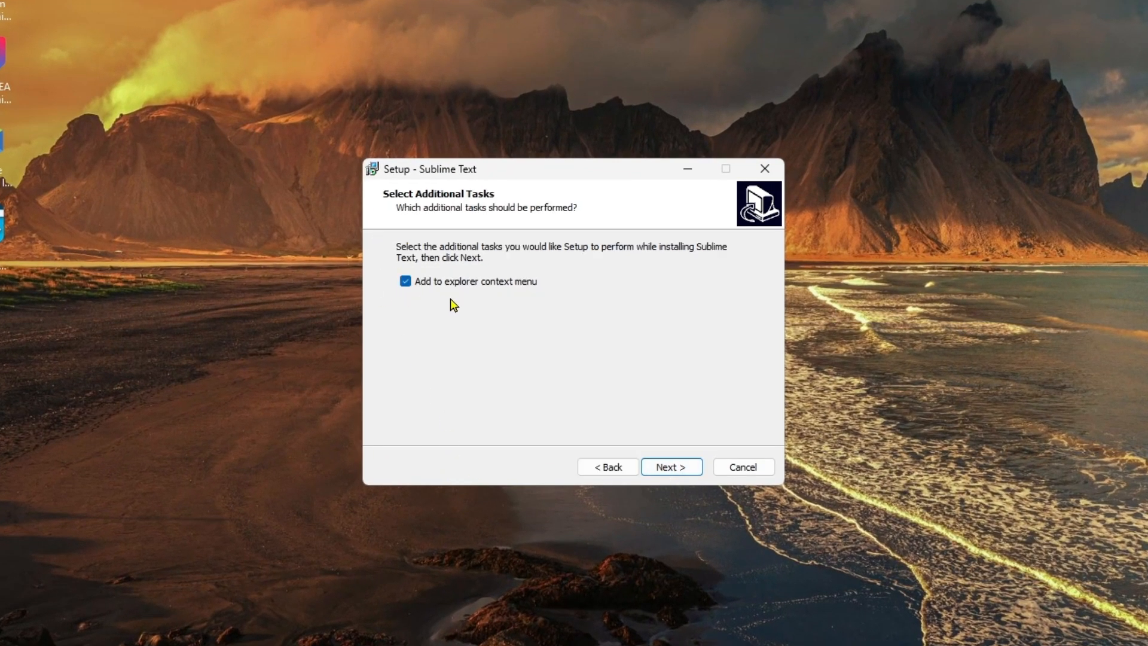
pyautogui.click(670, 468)
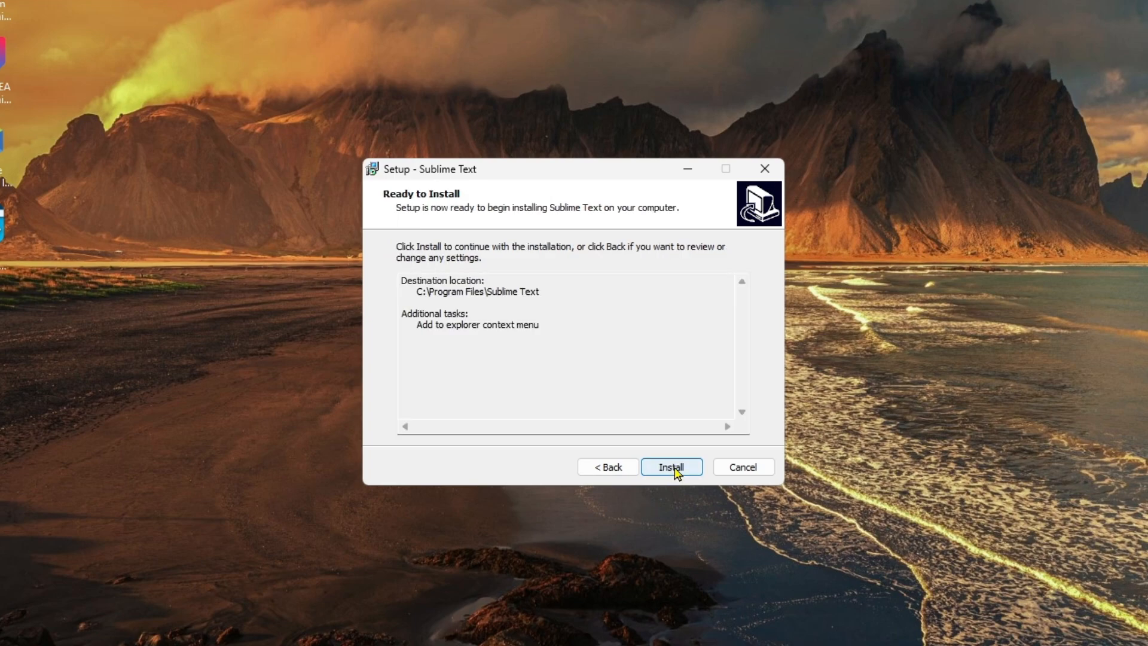
pyautogui.click(670, 466)
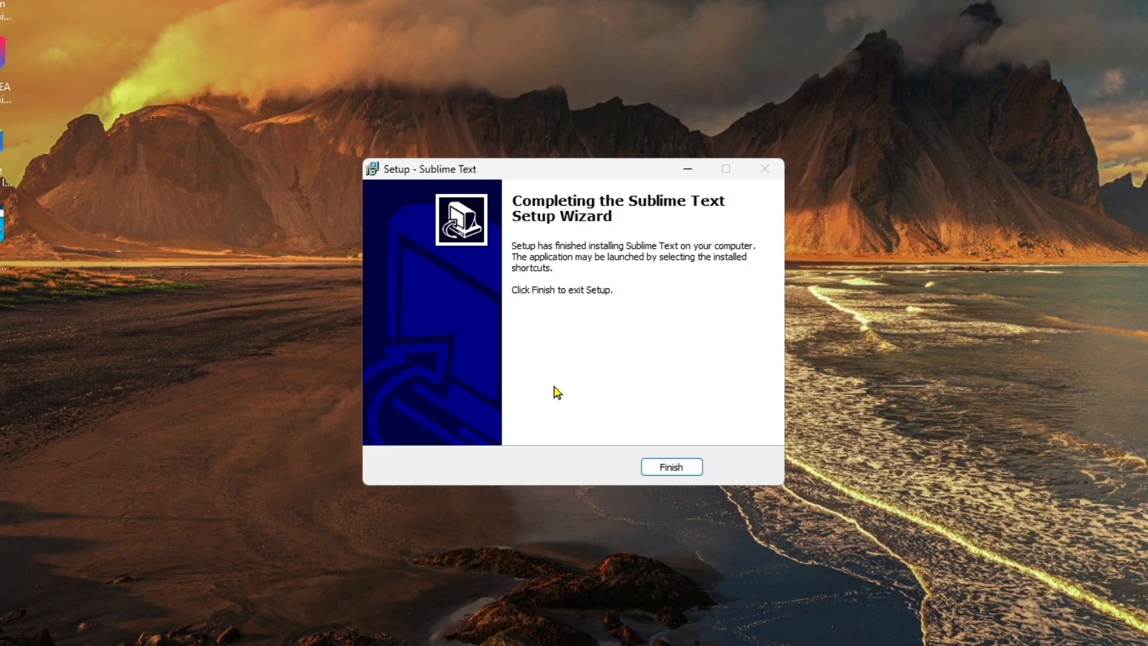
pyautogui.click(670, 467)
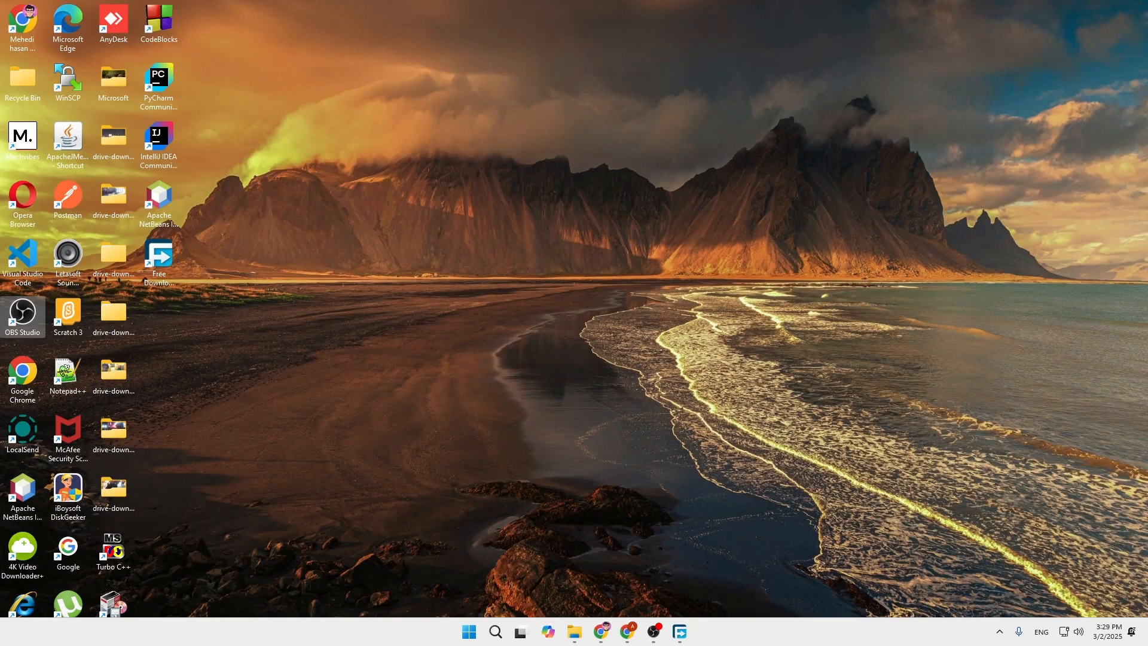
# Launch the newly installed Sublime Text from Start search, showing its changelog.
pyautogui.click(495, 632)
pyautogui.write('sub')
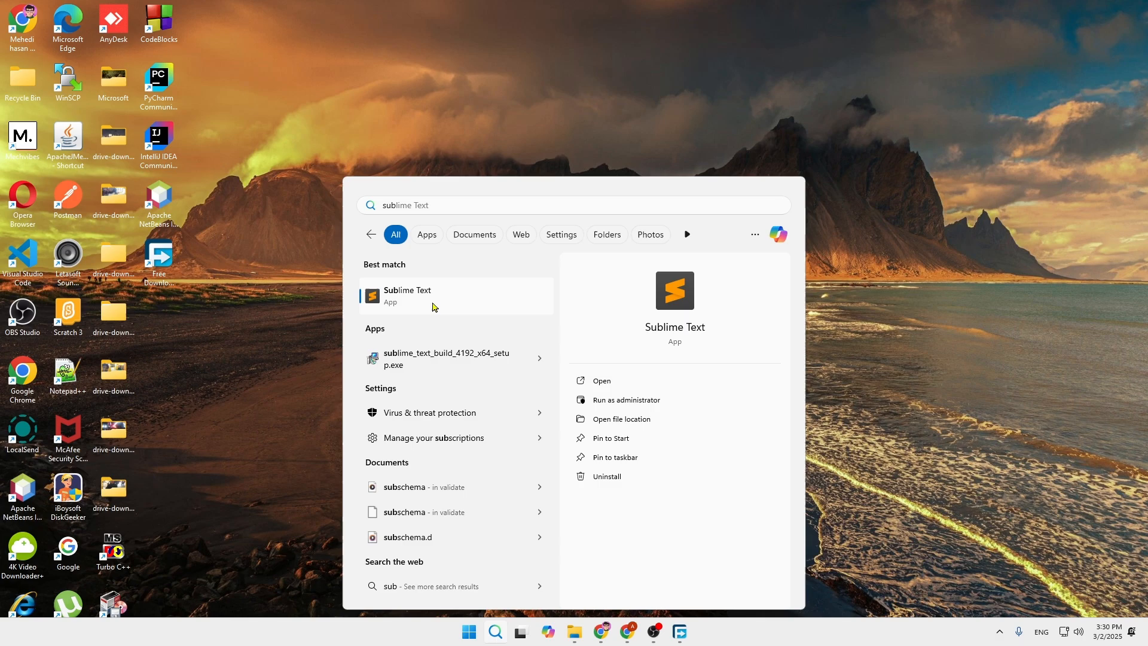
pyautogui.click(407, 295)
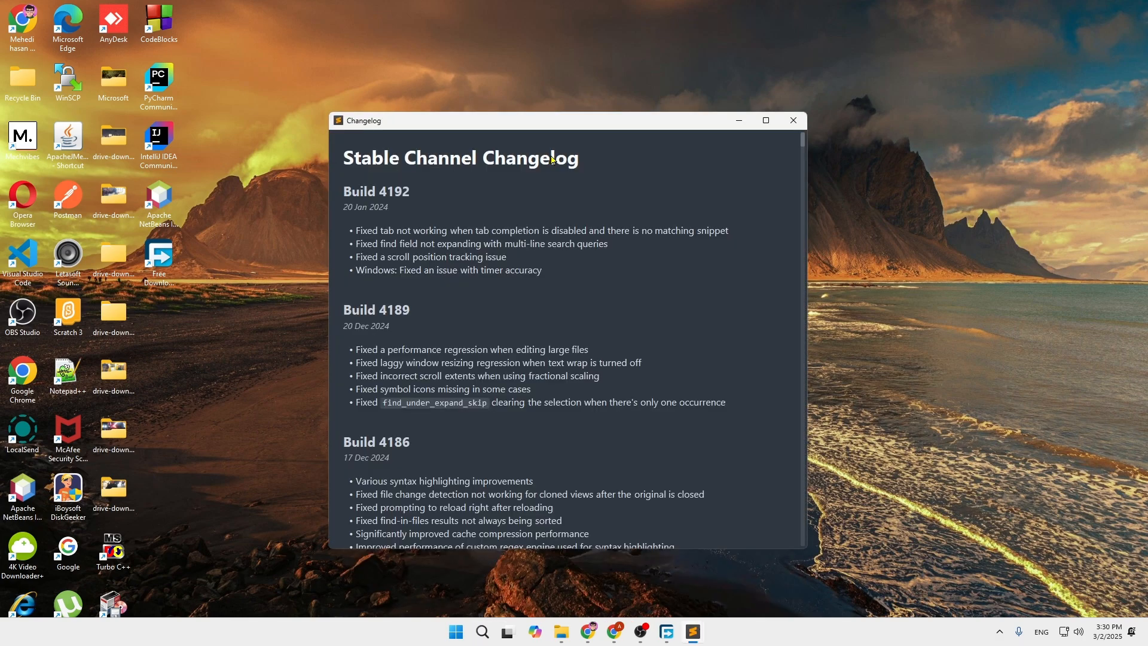
# Scroll through the stable channel changelog before closing it.
pyautogui.scroll(-3)
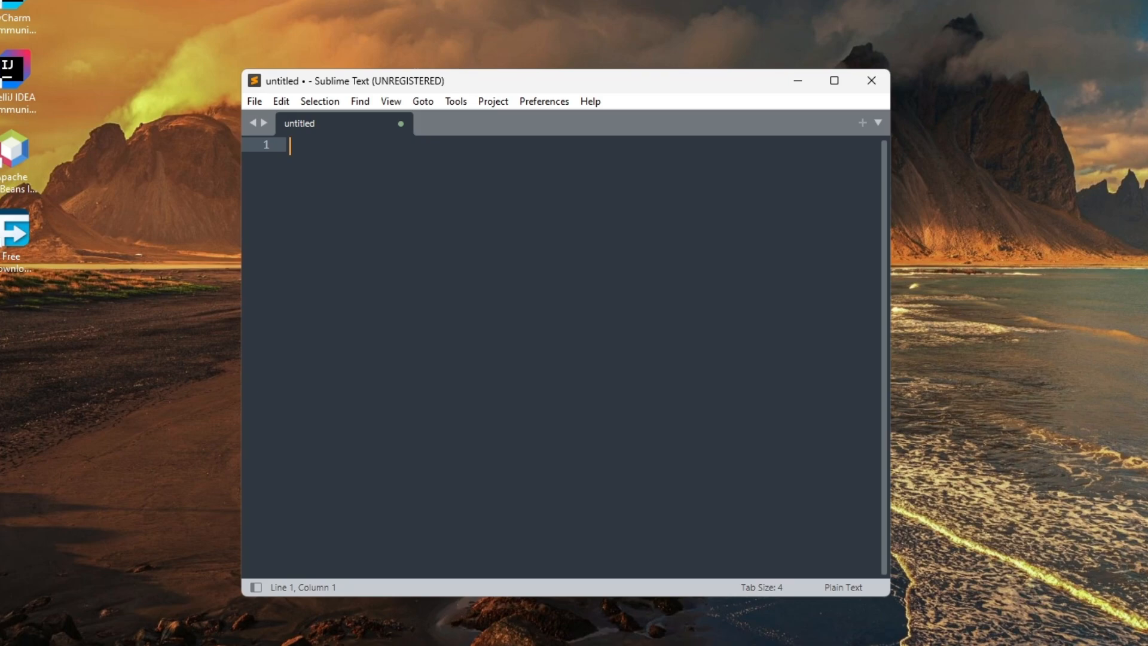
# Close the empty untitled Sublime Text window, returning to the desktop.
pyautogui.write('9')
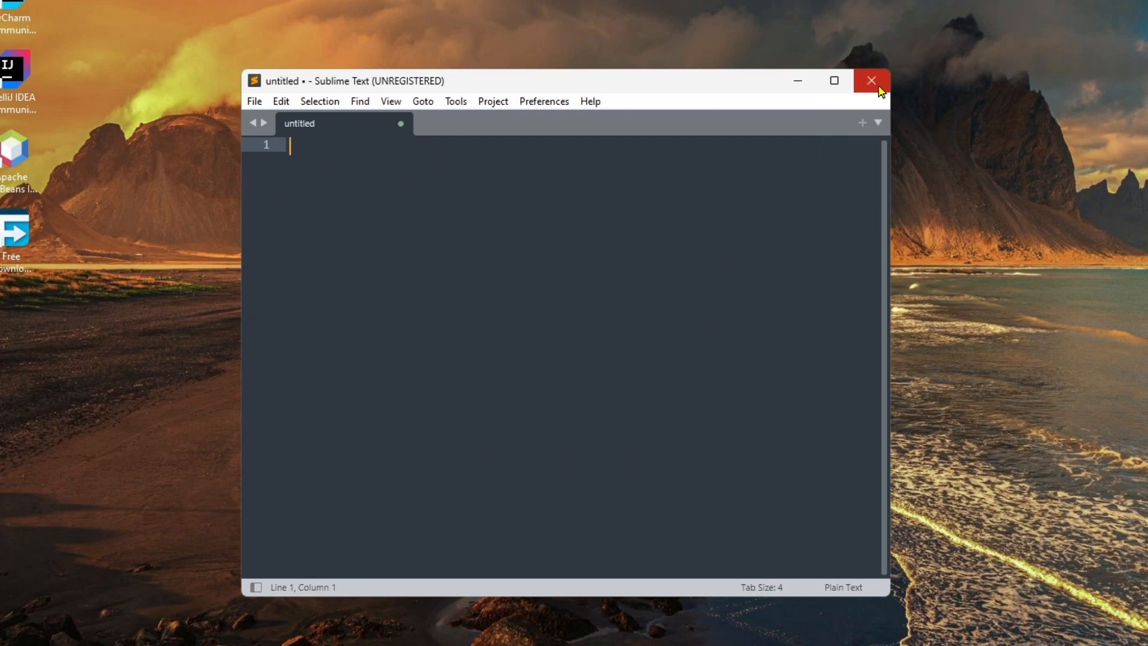
pyautogui.click(871, 80)
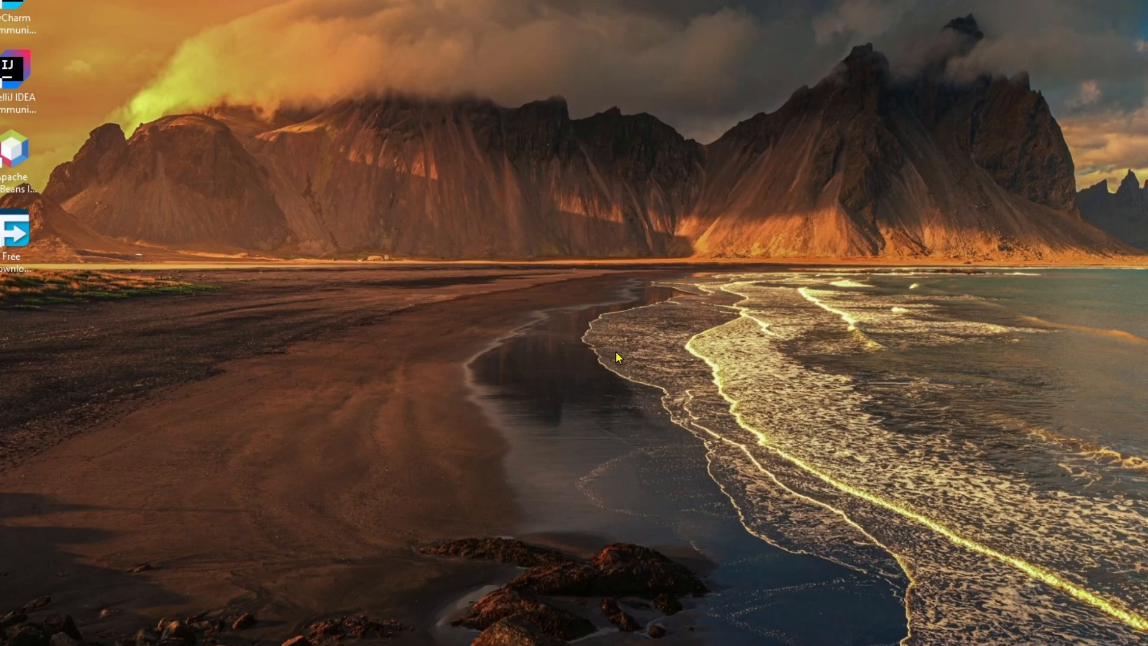